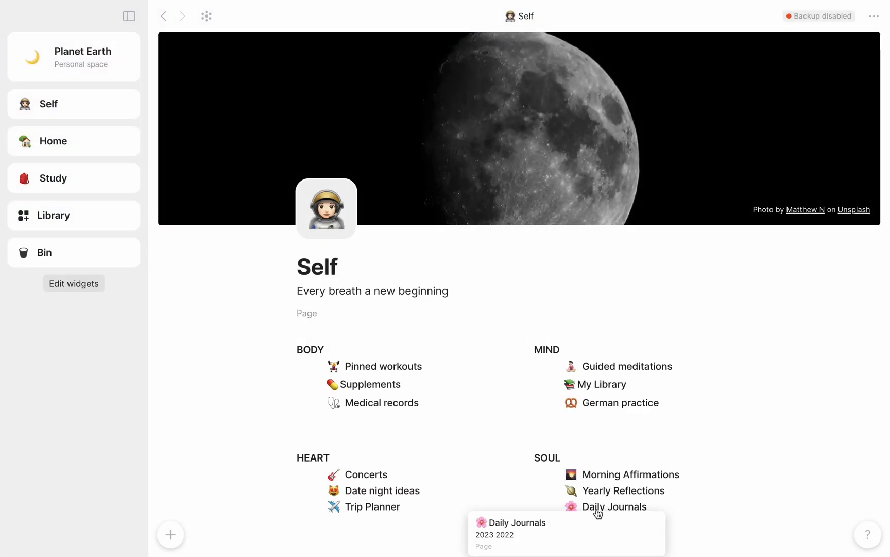
- Browse the Daily Journals page and My Library set, returning to the Self page each time
left_click(615, 507)
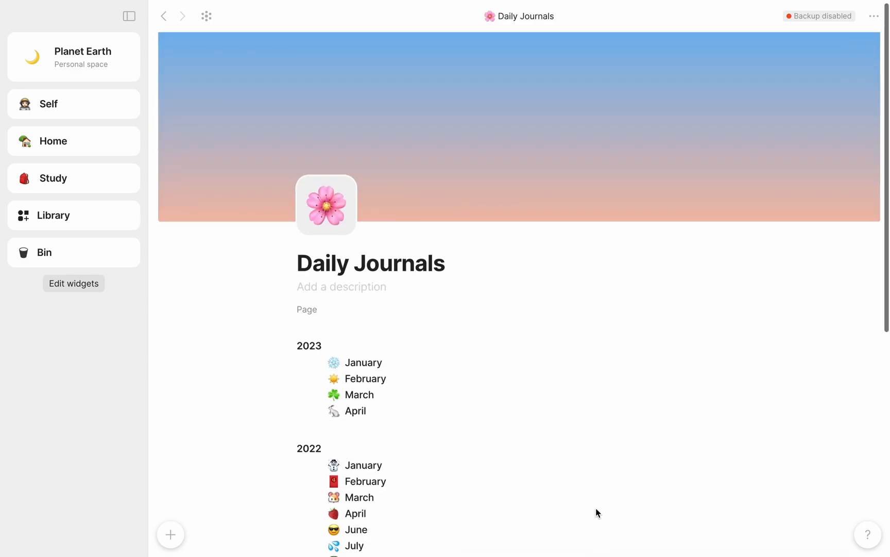
scroll("down", 3)
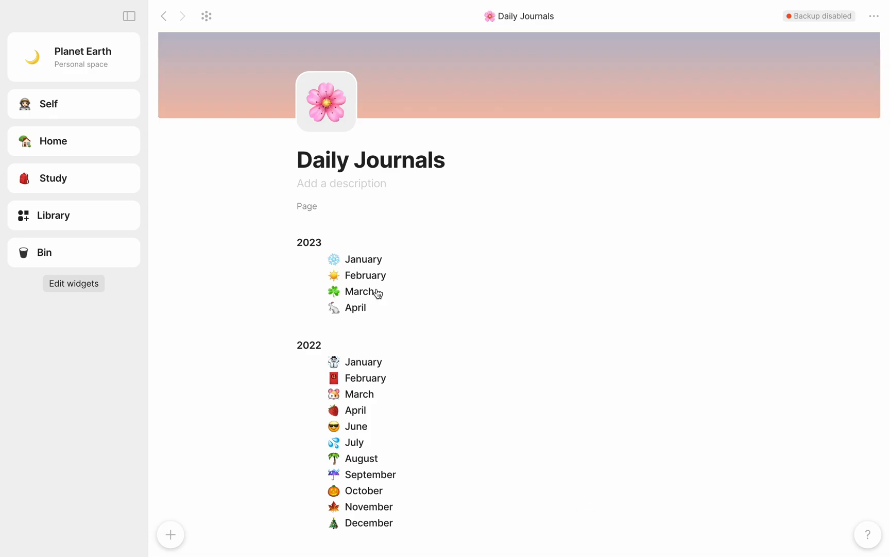
left_click(49, 105)
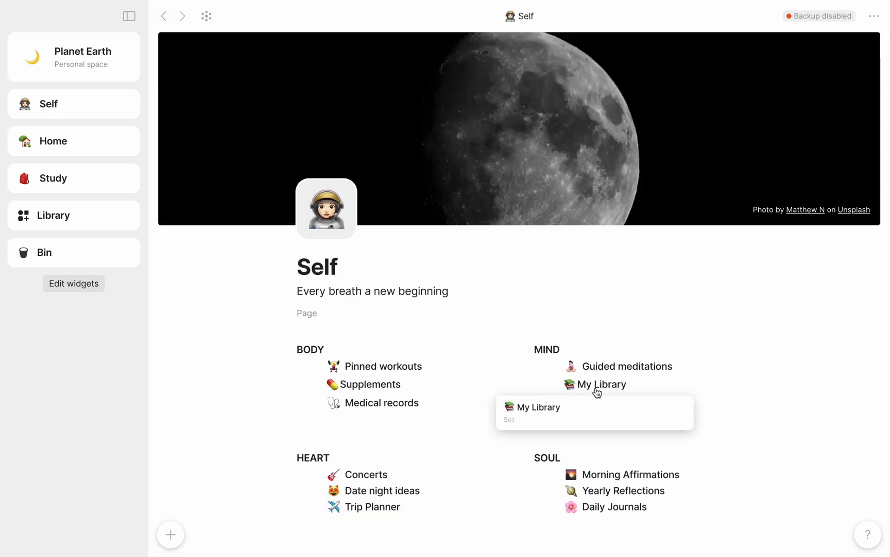
left_click(602, 385)
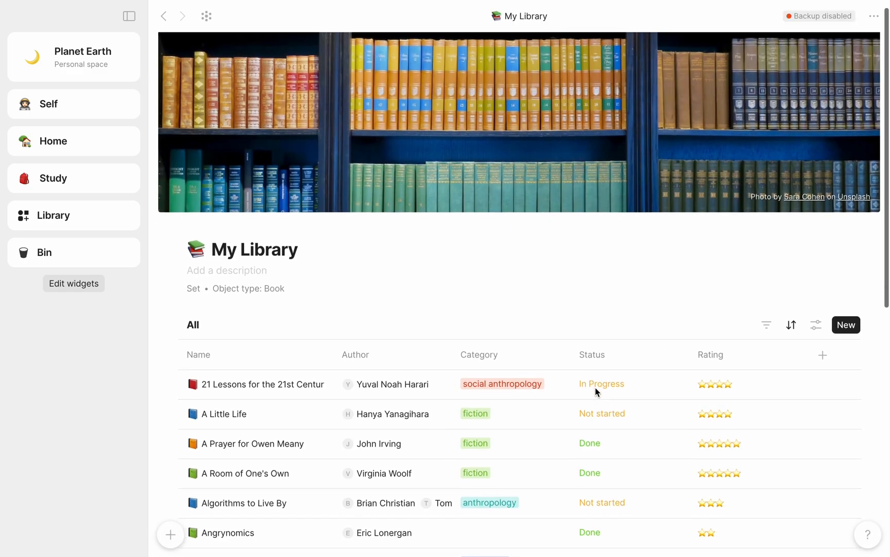
scroll("down", 3)
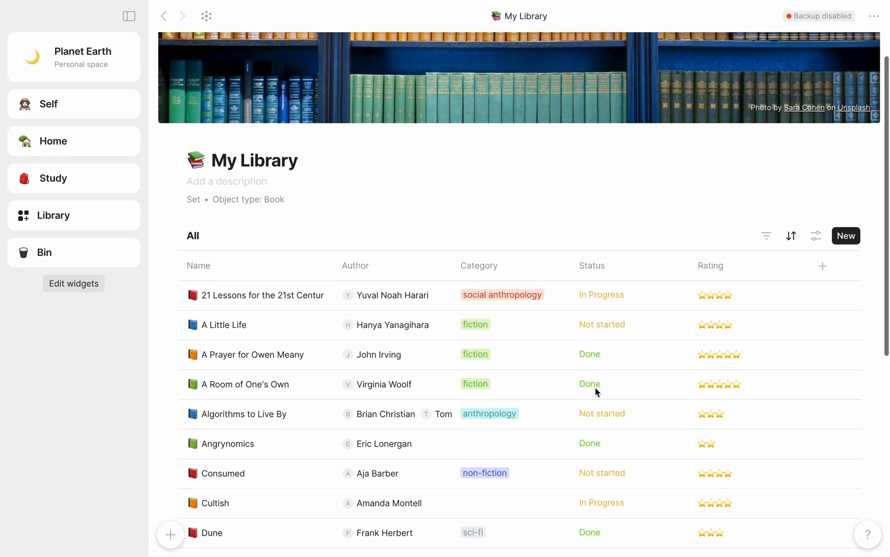
left_click(48, 105)
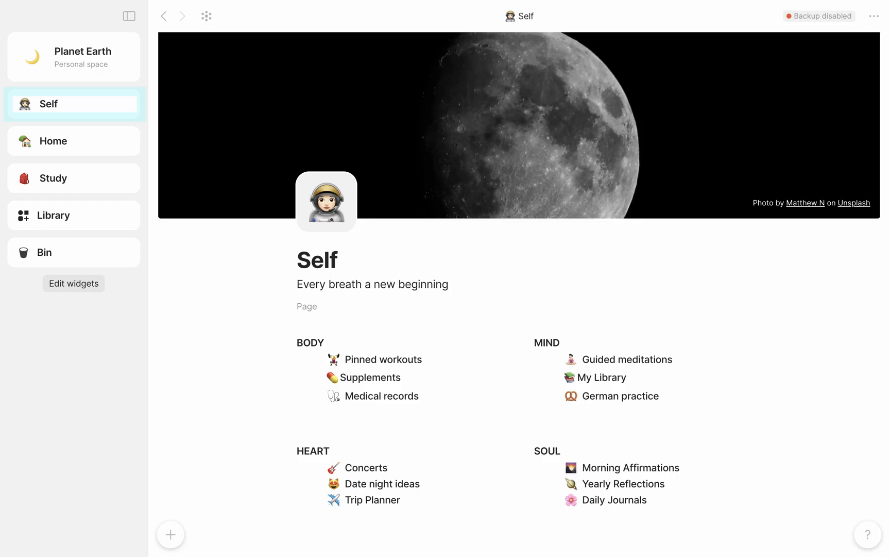
- Visit the Home, Study and Weekly Meal Plan pages, ending on Study and its linked-objects graph
left_click(54, 141)
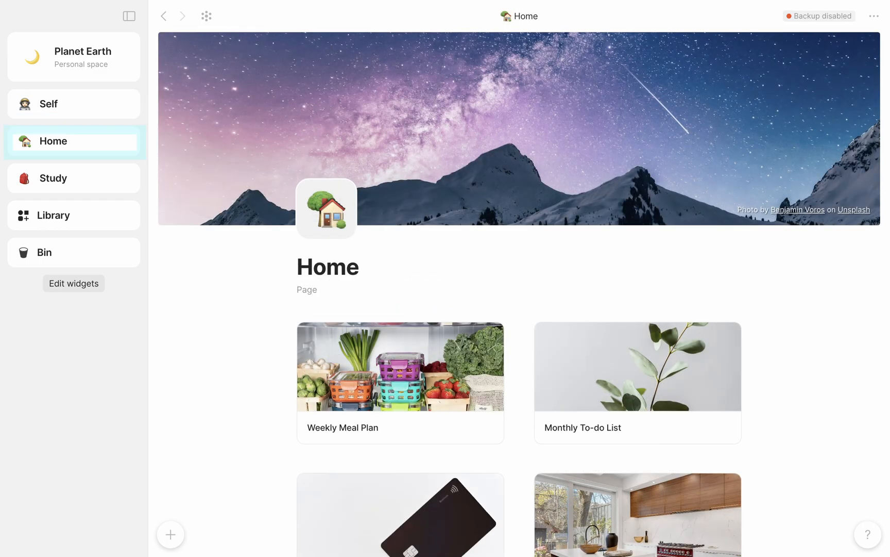
left_click(54, 178)
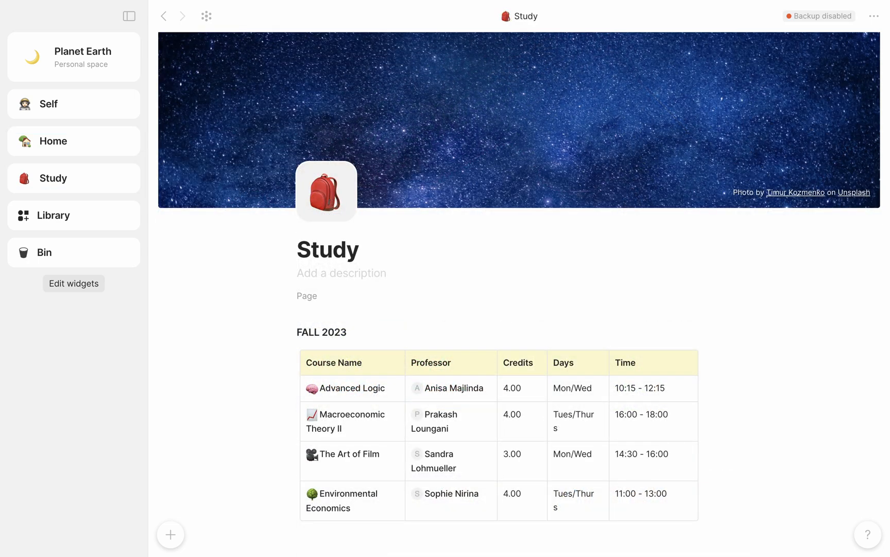
left_click(53, 141)
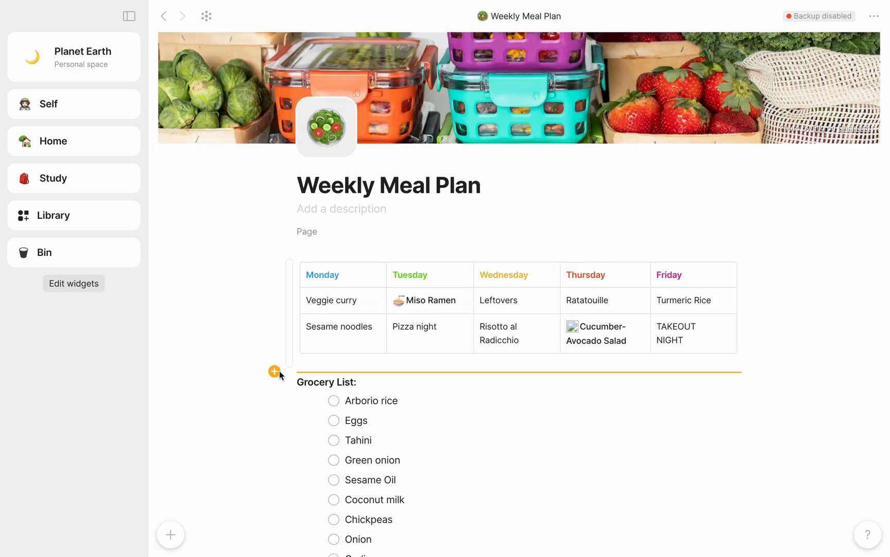
left_click(53, 178)
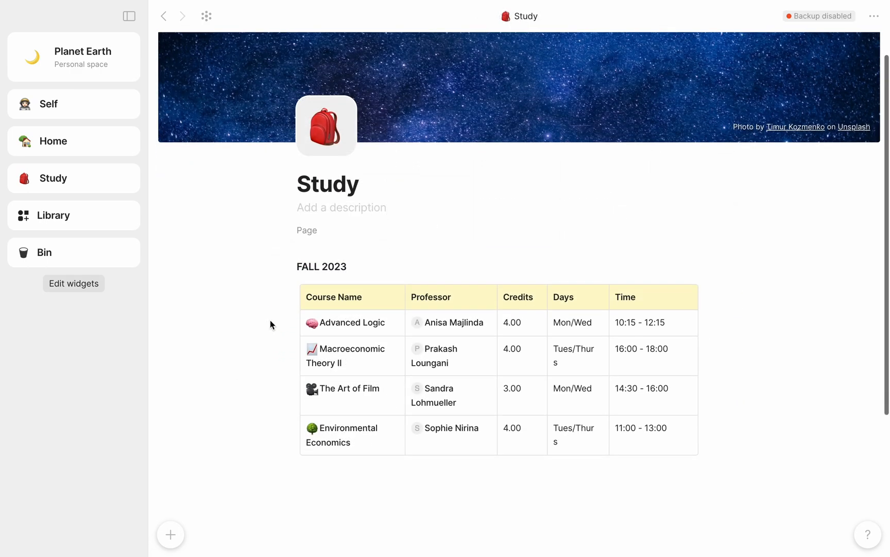
left_click(350, 322)
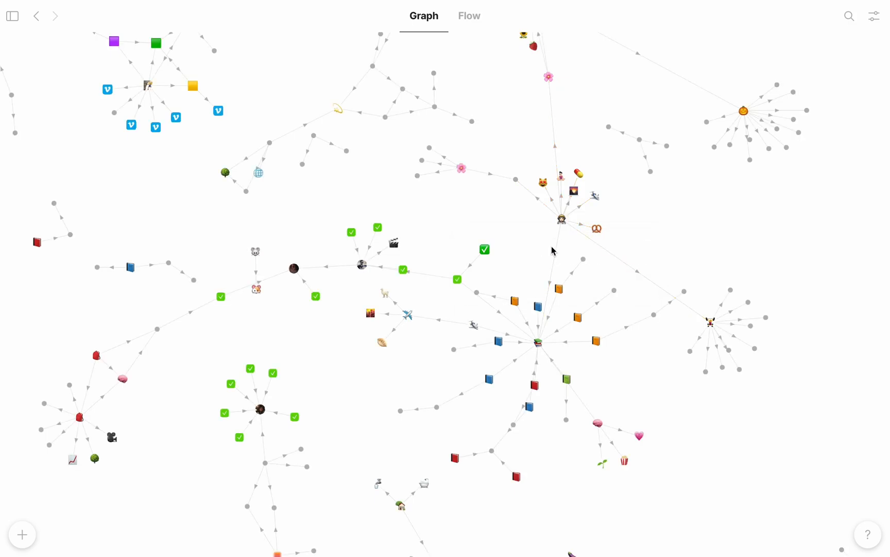
mouse_move(455, 453)
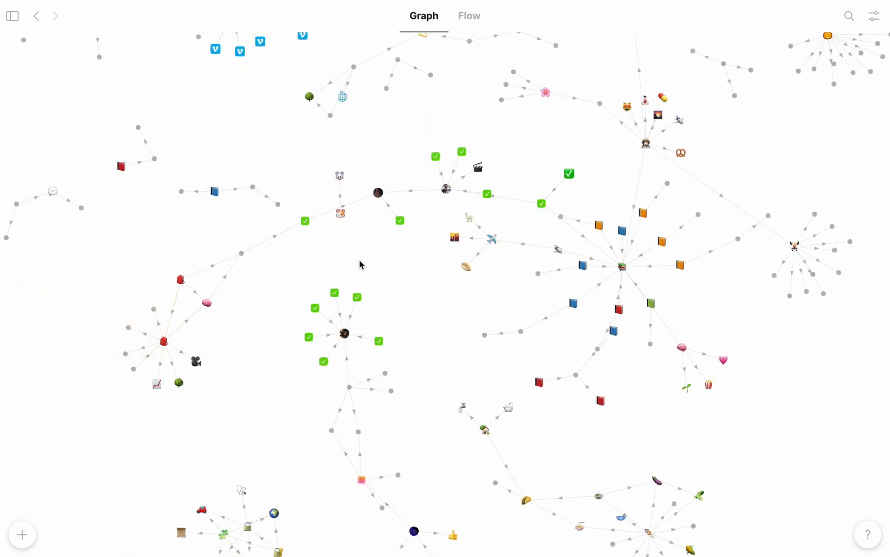
- Bring the space's sidebar back into view beside the graph
left_click(12, 16)
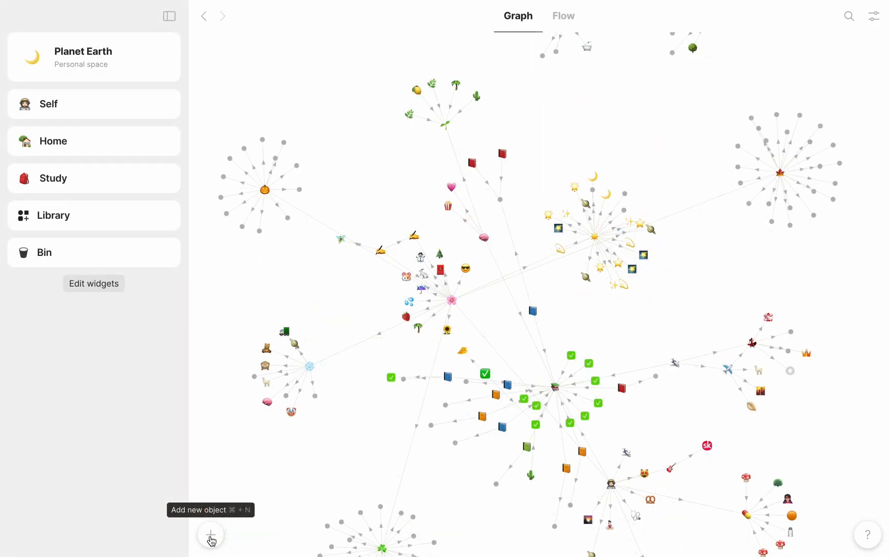
- Create a new Page object titled Safety Box and add a cover image to it
left_click(212, 533)
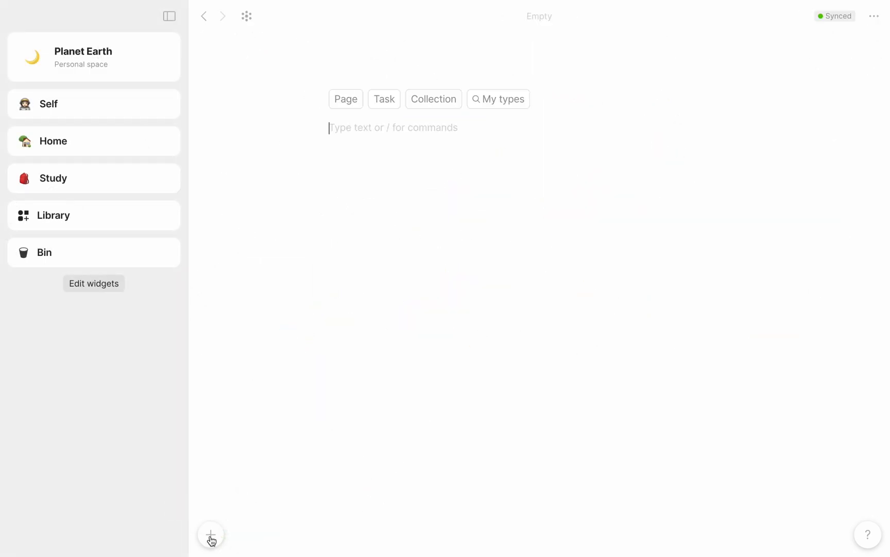
left_click(346, 99)
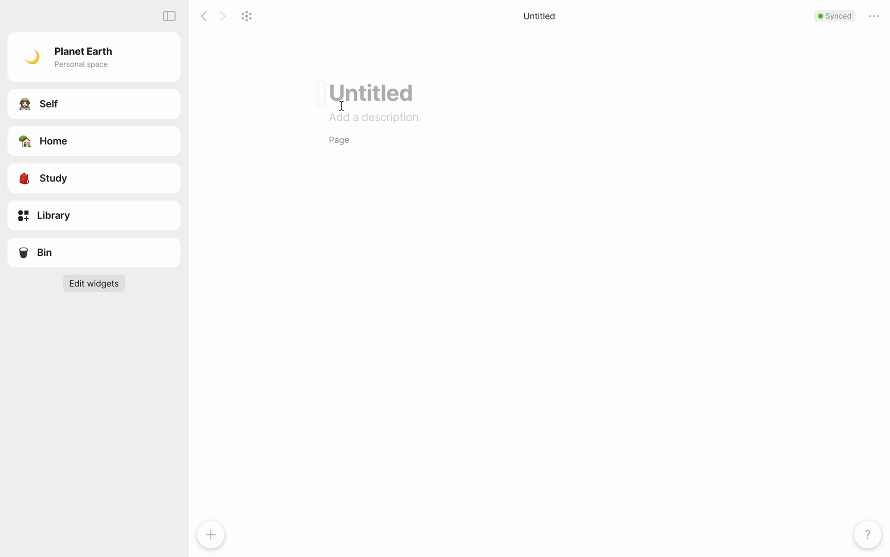
type("Safety Box")
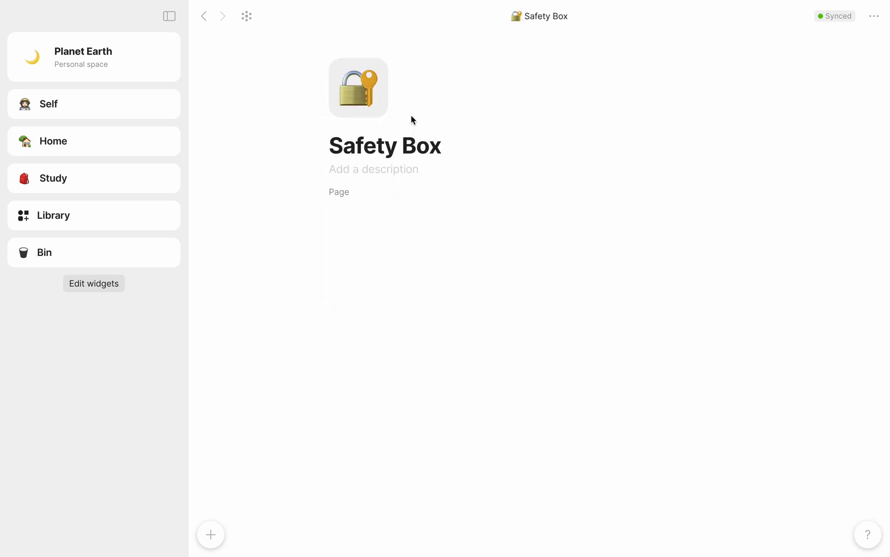
left_click(412, 120)
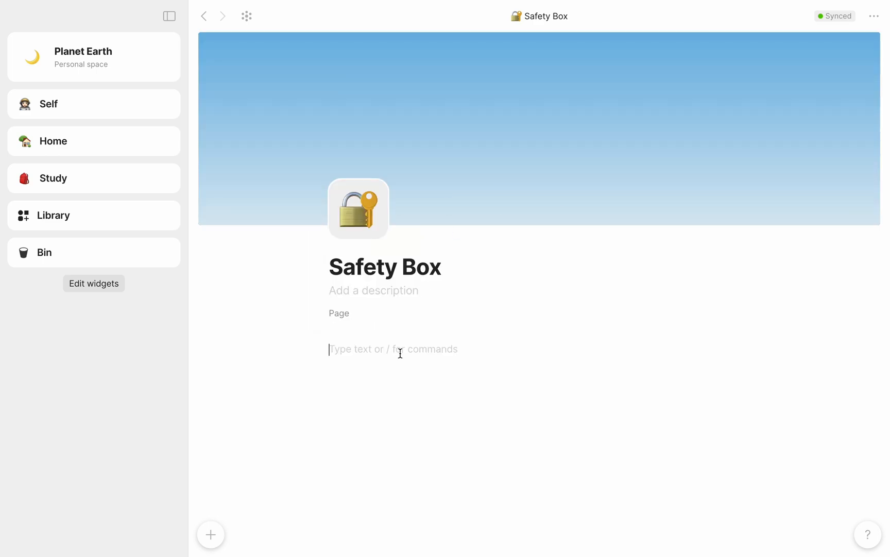
- Add Passport, Residence Permit, Driver's License and Medical Records as separate lines on Safety Box
type("Passport")
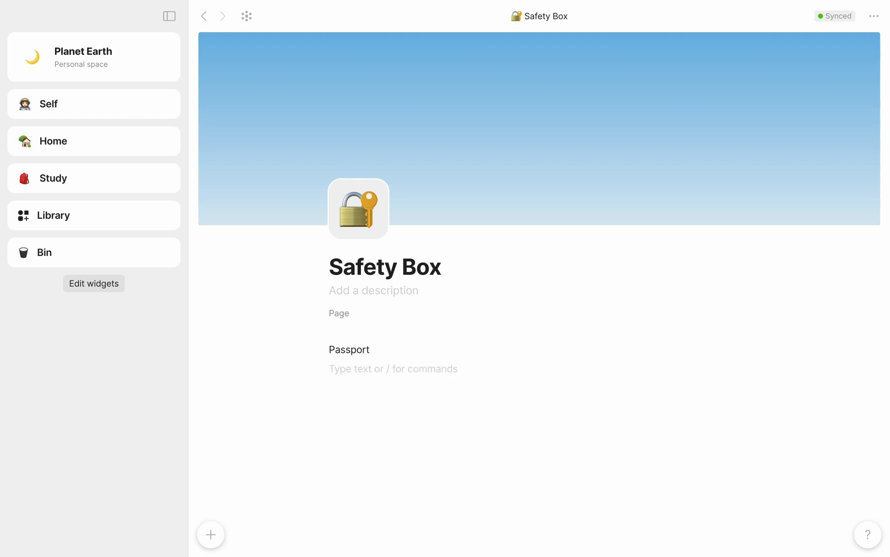
type("Residence Permit")
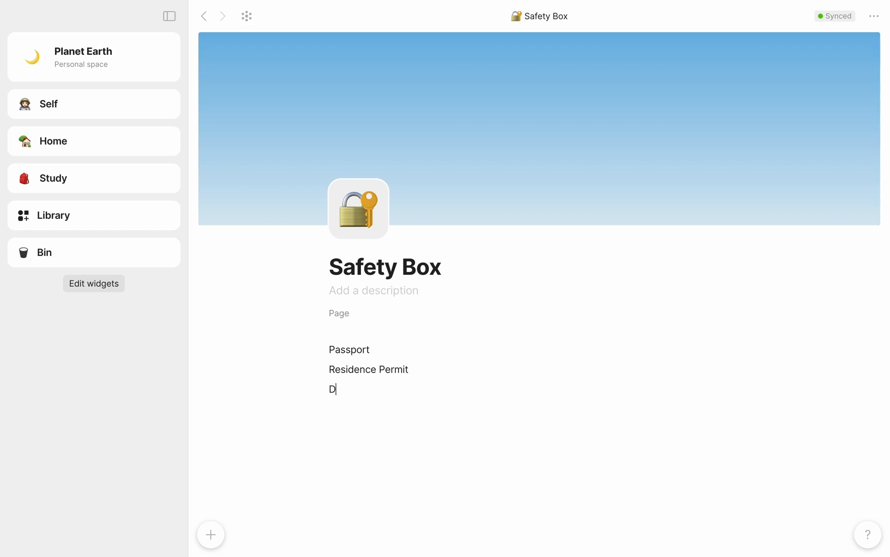
type("river's Licens")
type("M")
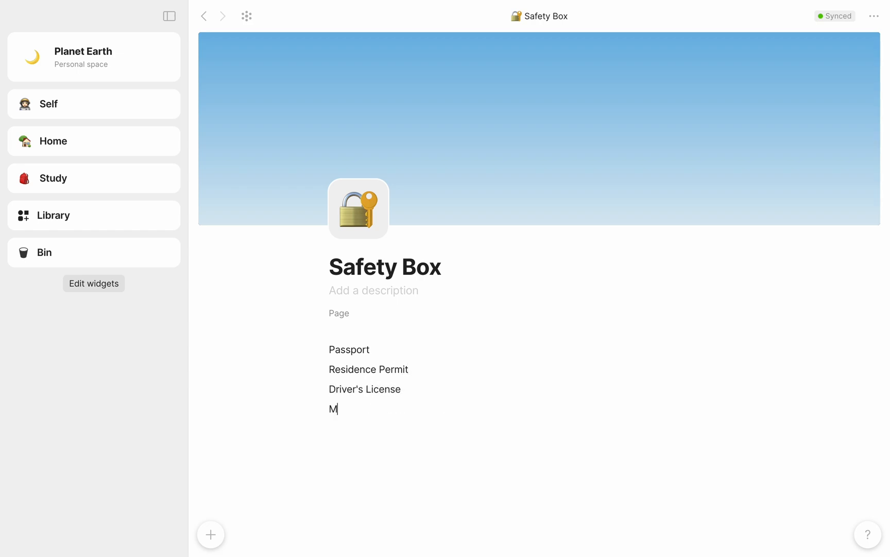
type("edical Records")
type("plane")
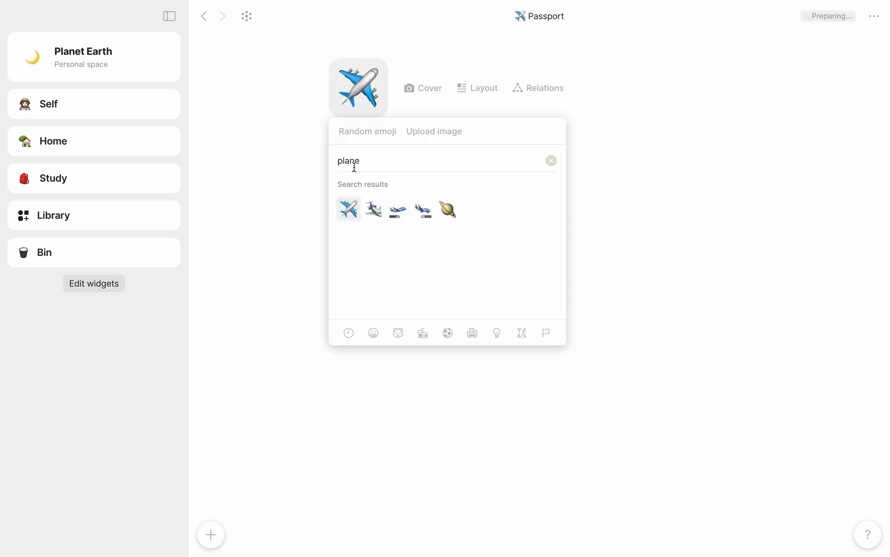
- Give Passport the airplane emoji icon and return to the Safety Box page
left_click(348, 209)
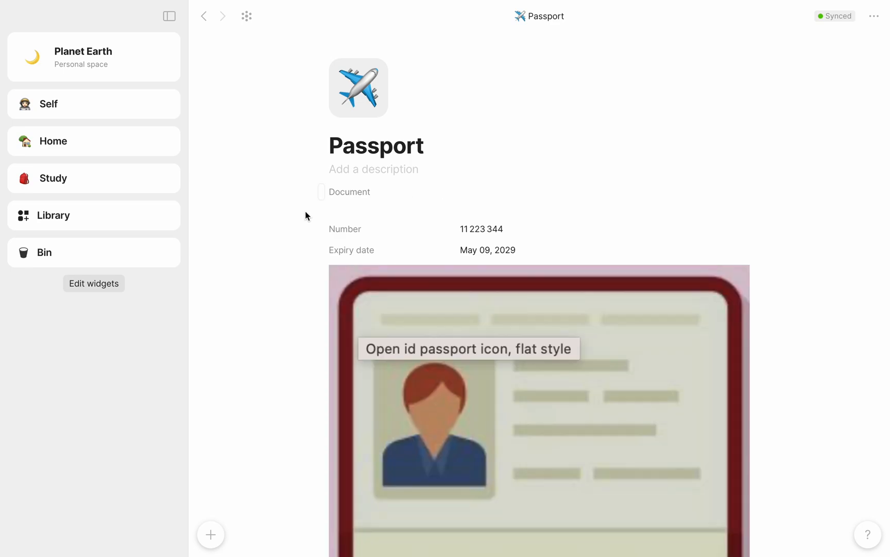
left_click(204, 17)
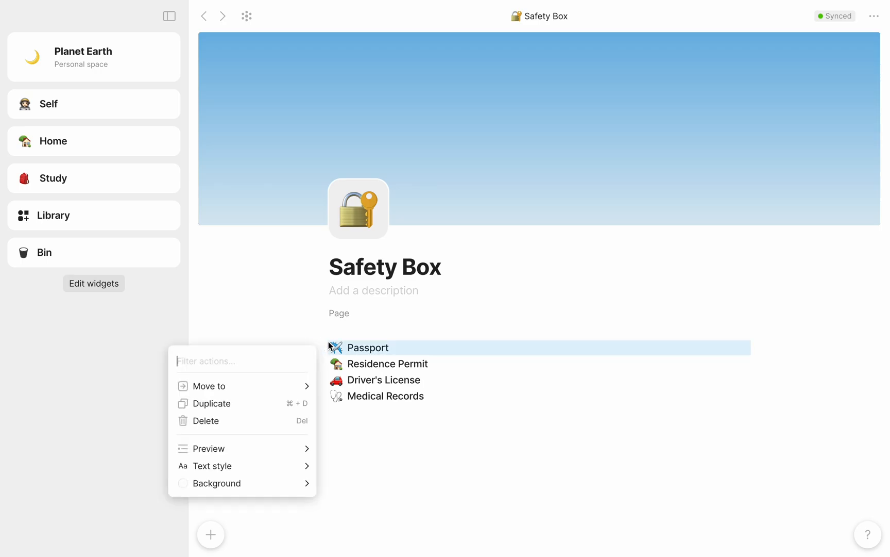
- Set the document link blocks to display as cards via the Preview layout settings
left_click(208, 448)
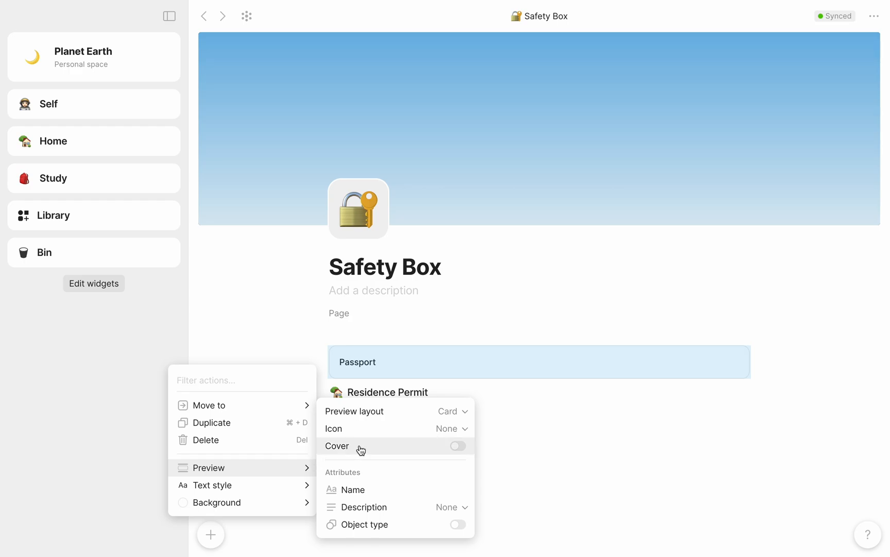
left_click(458, 446)
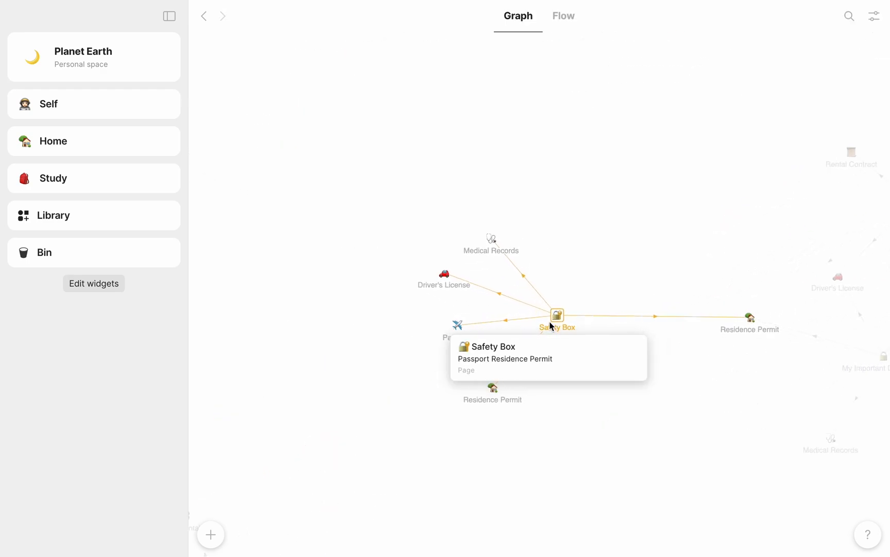
- Reopen Safety Box from its graph node and start pinning it to the sidebar
left_click(557, 315)
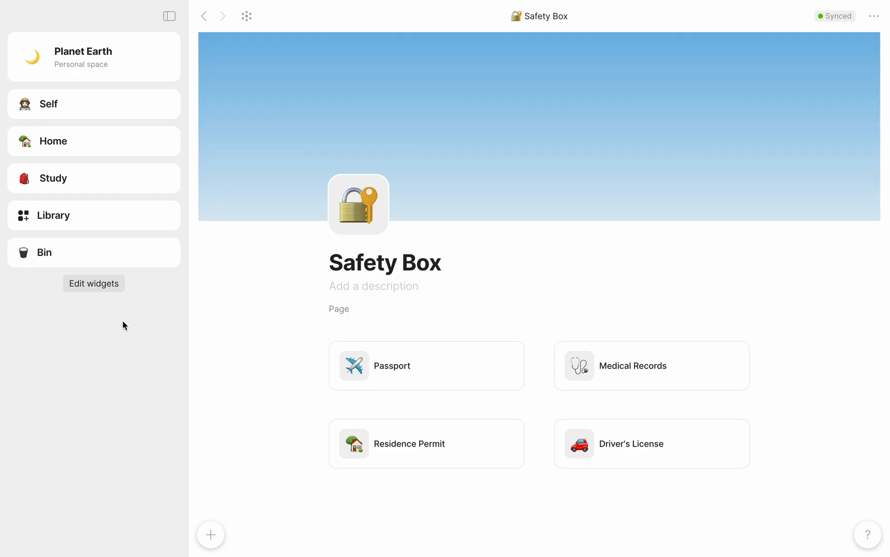
left_click(93, 283)
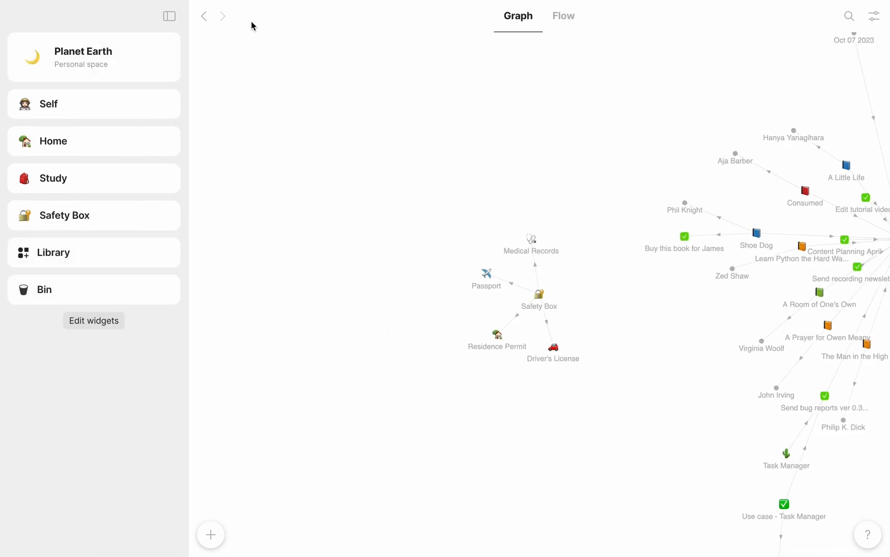
mouse_move(64, 185)
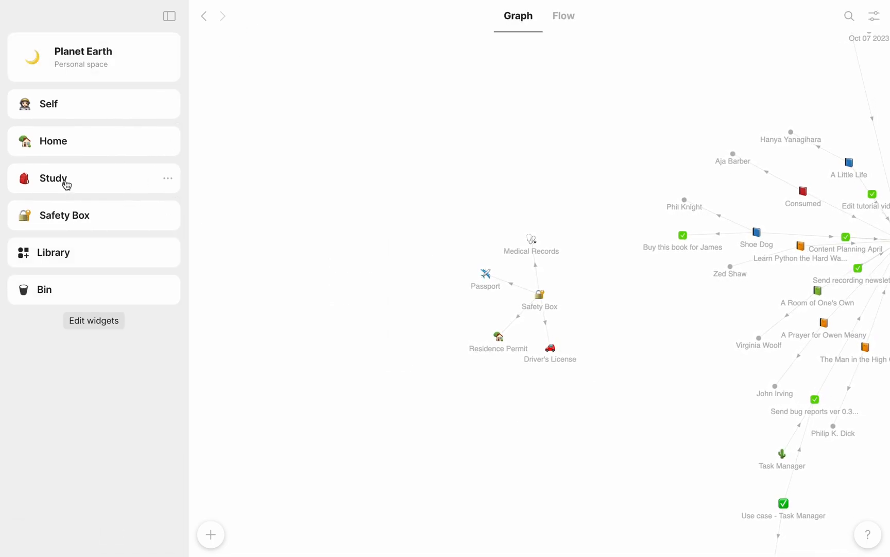
- Check the Study page and then the Home page from the sidebar shortcuts
left_click(54, 178)
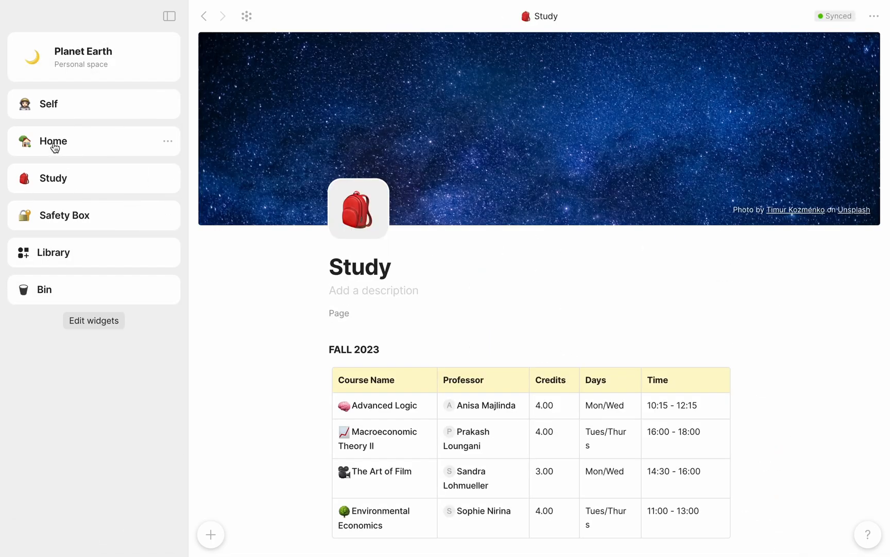
left_click(53, 141)
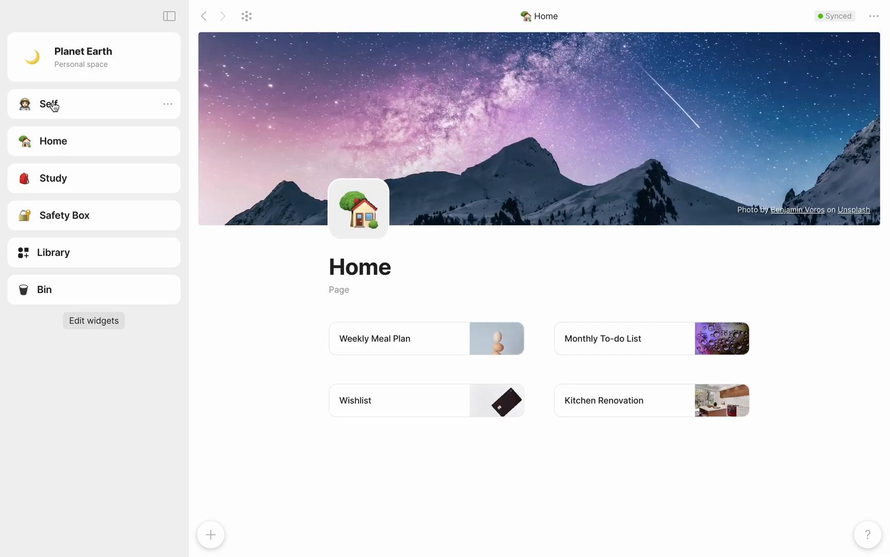